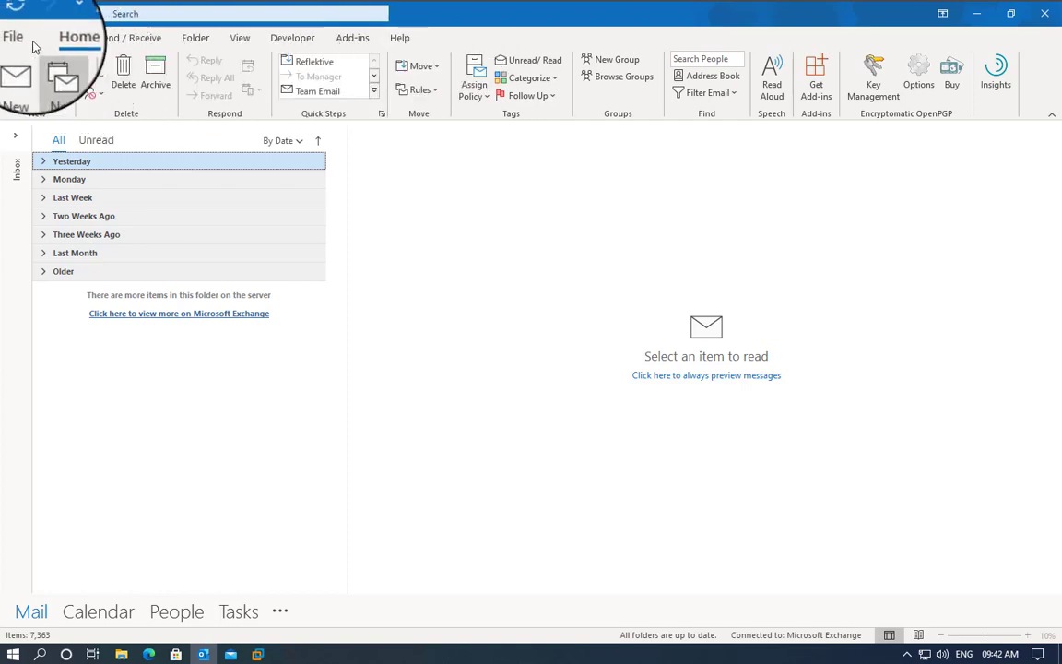
Step: View MessageExport's details on the Add-ins page of Outlook Options, listed as inactive
click(12, 37)
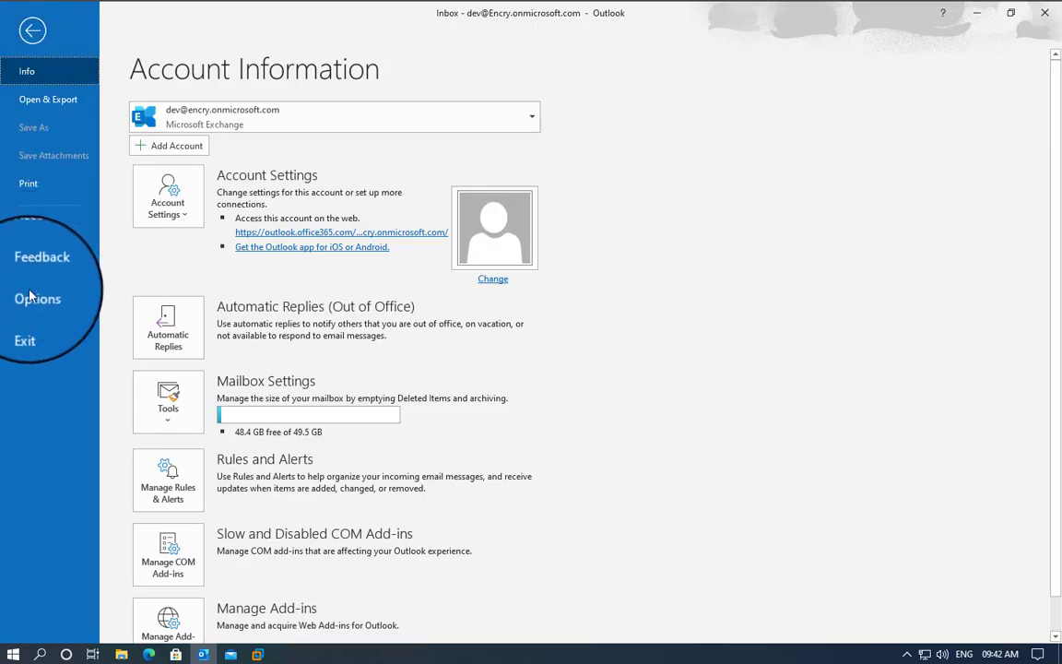
click(37, 299)
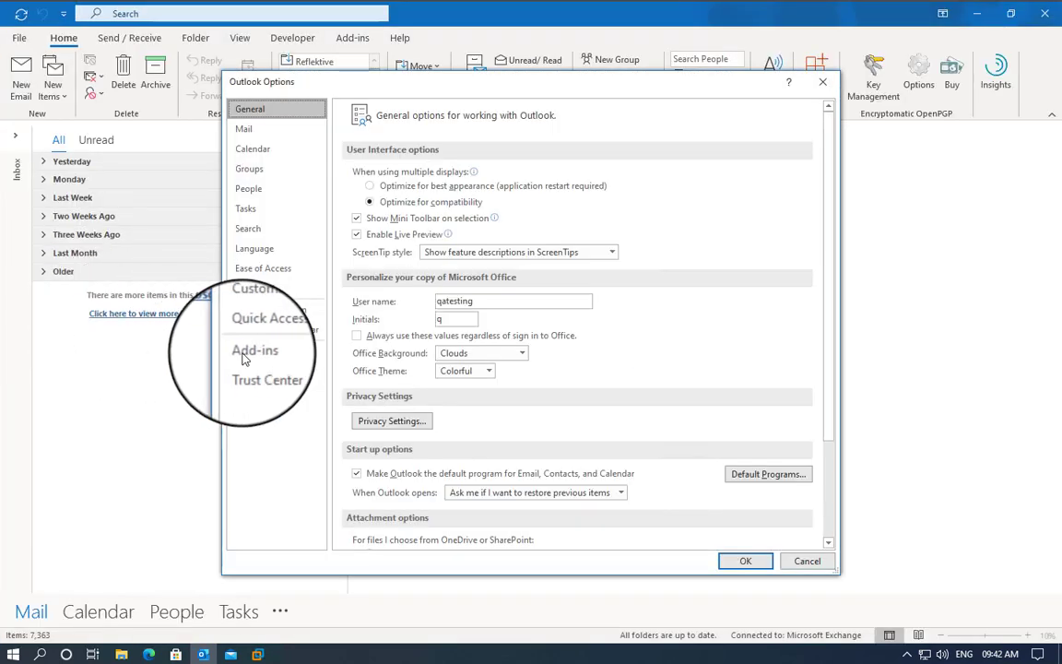
click(254, 351)
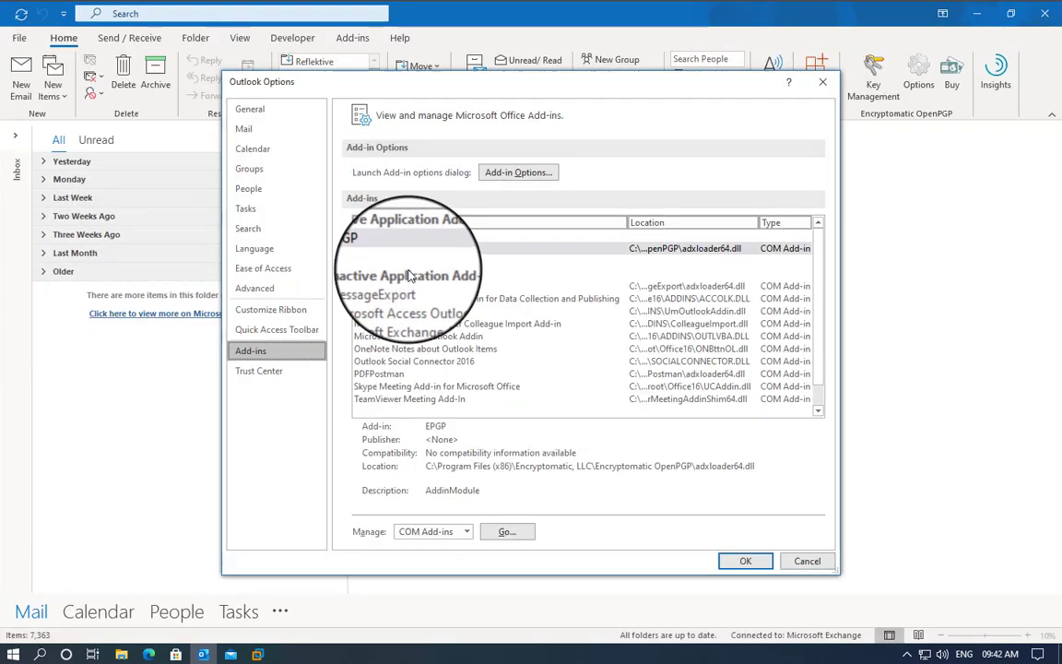
click(378, 286)
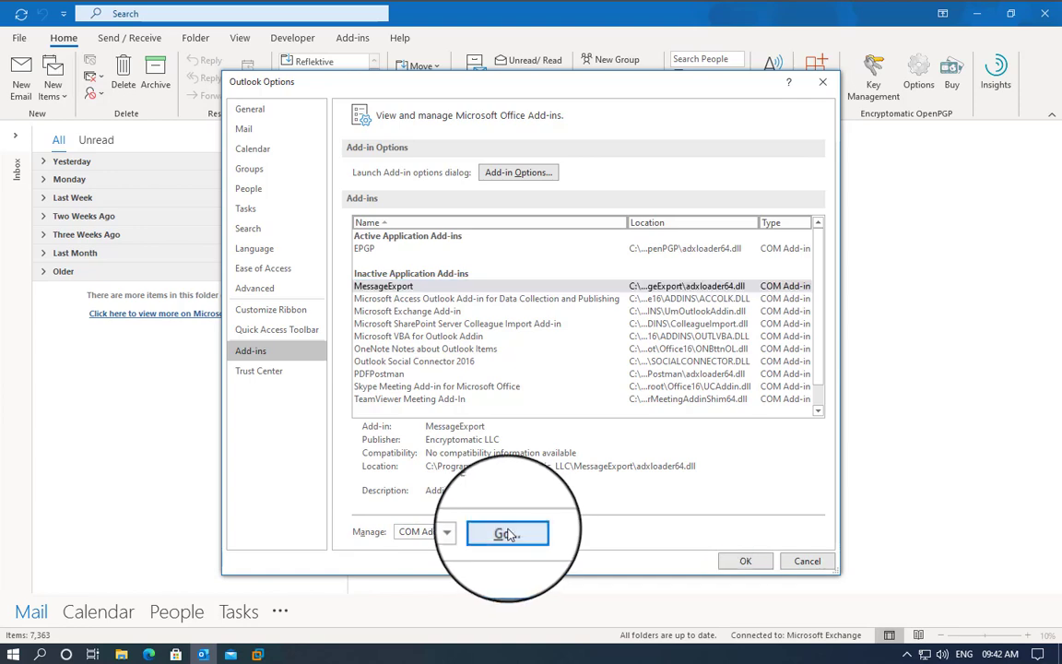
Step: Enable MessageExport in the COM Add-ins dialog and confirm with OK
click(507, 533)
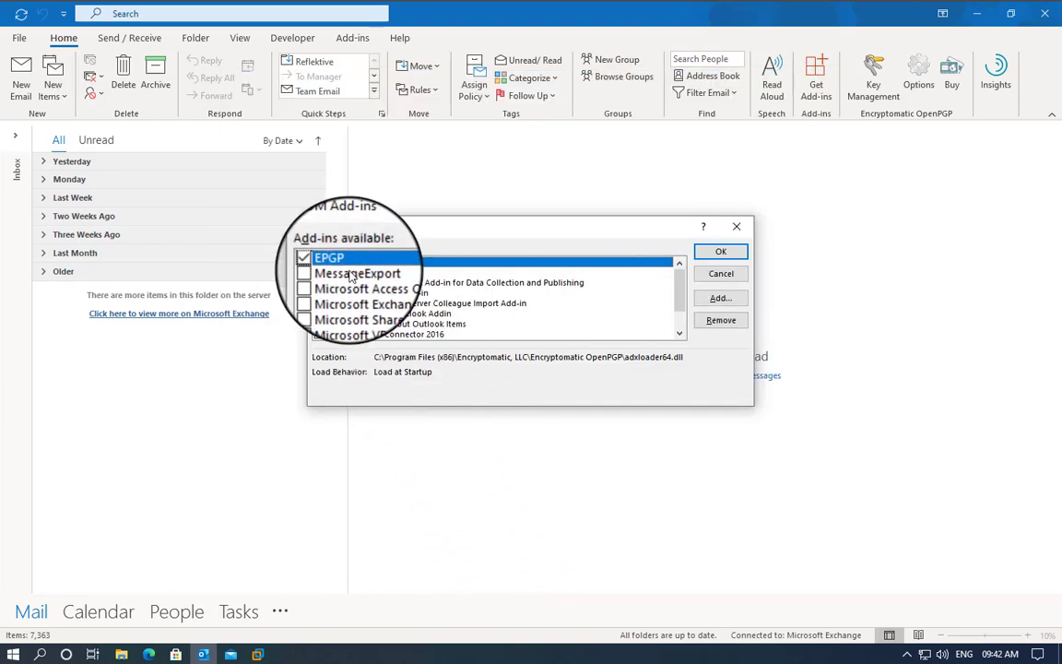
click(358, 273)
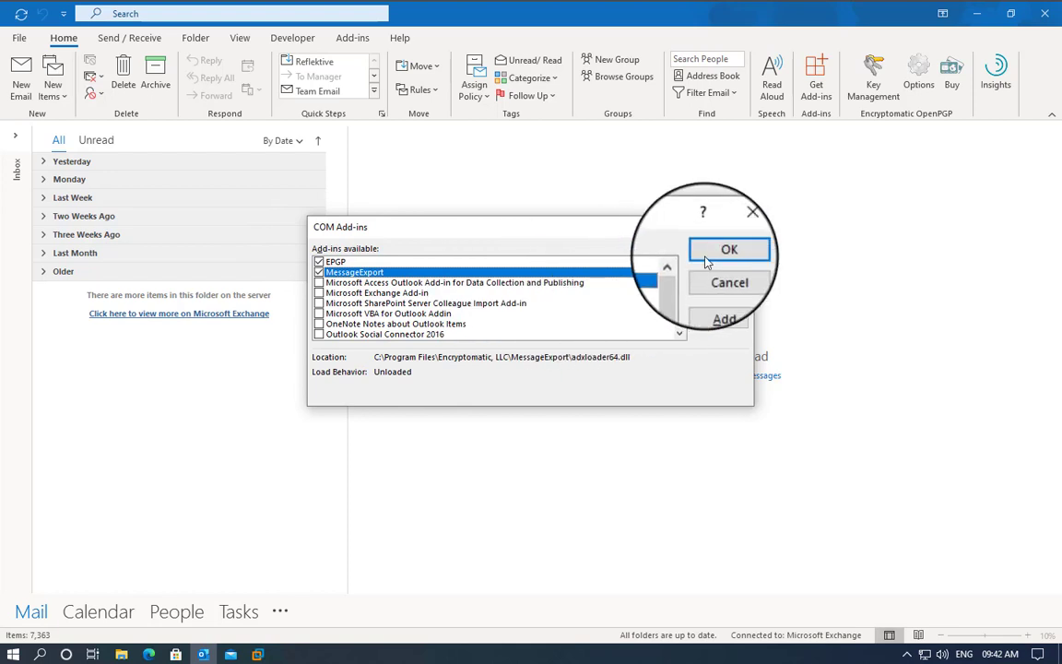
click(729, 249)
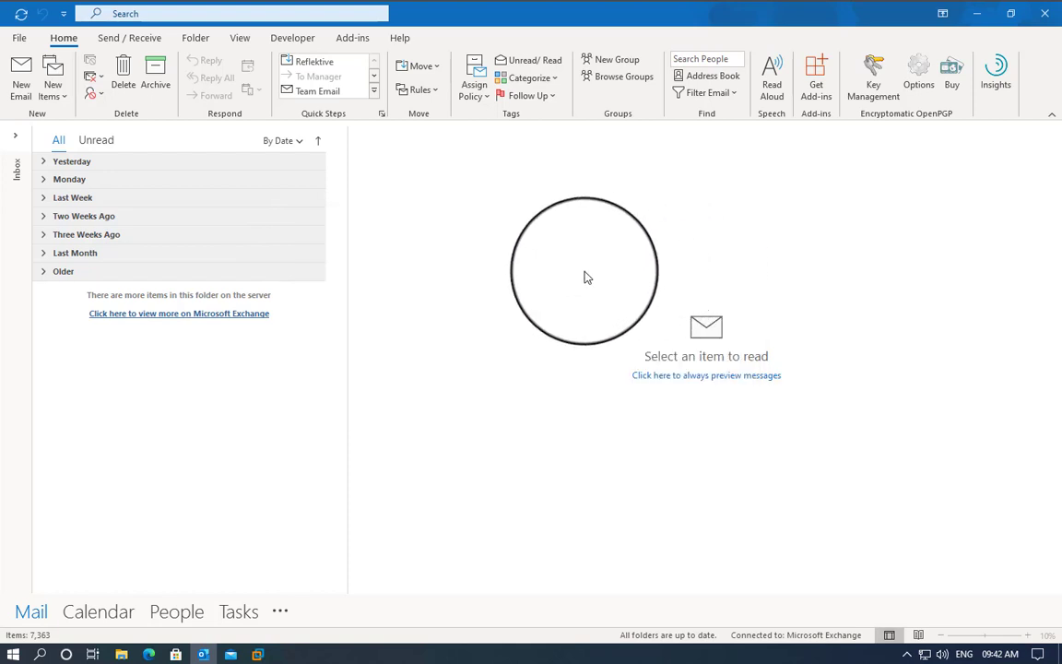
Step: Check the new MessageExport ribbon tab, then close Outlook to the desktop
click(72, 161)
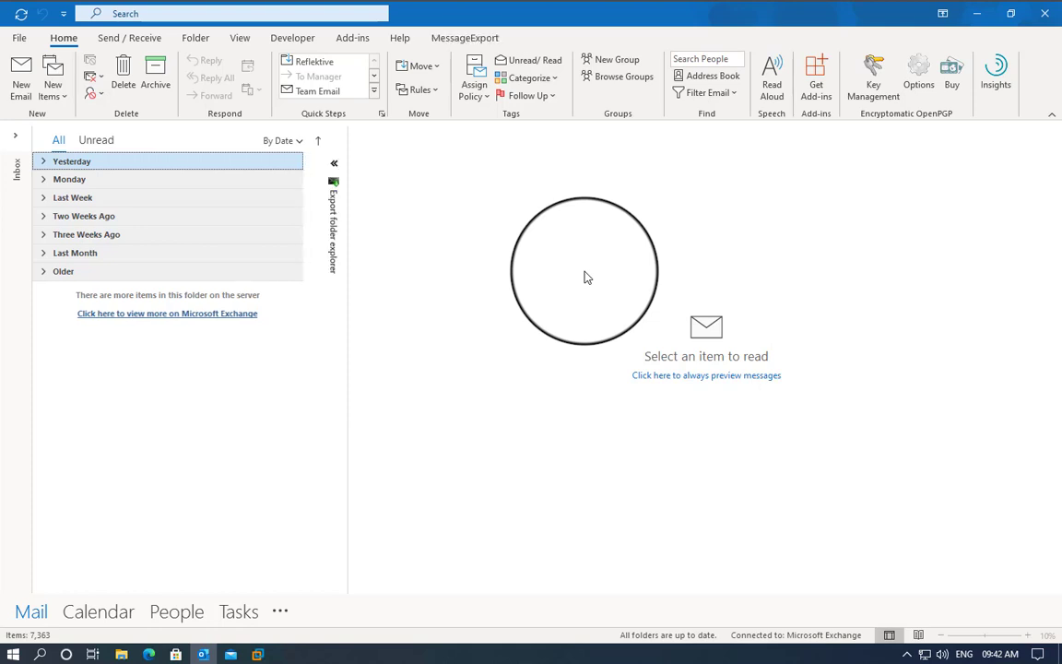
click(464, 37)
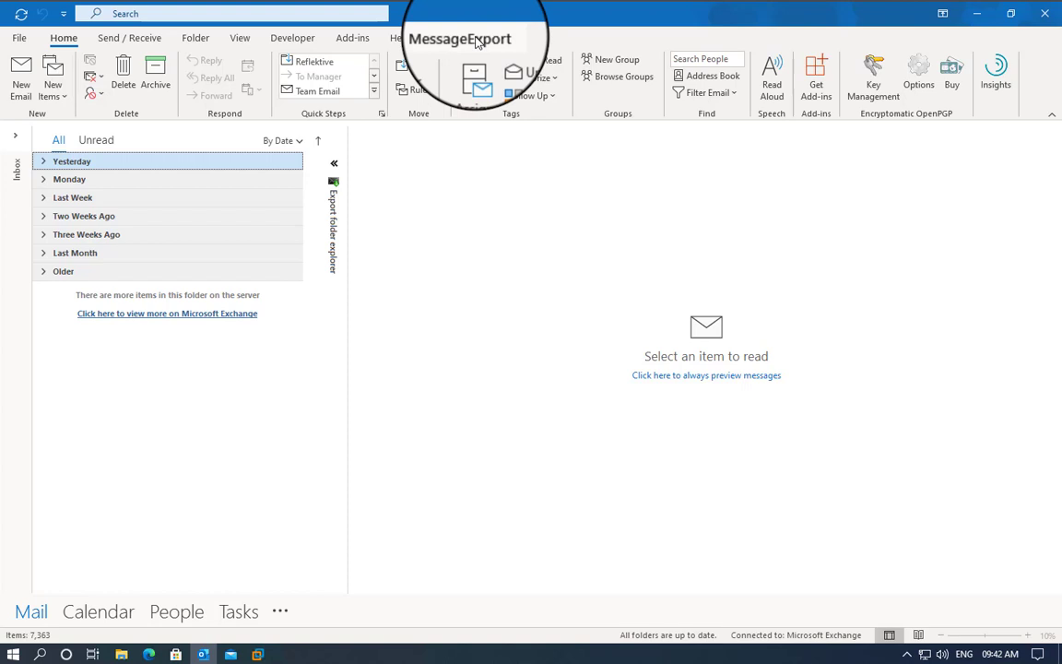
click(465, 37)
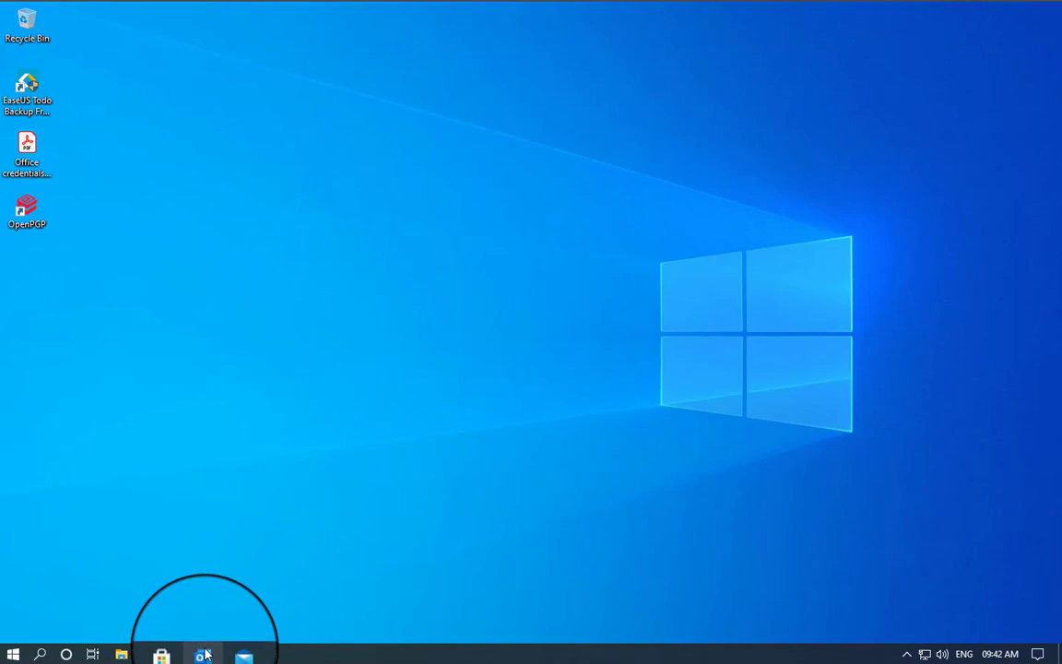
Step: Bring up the Windows taskbar search box ready for a query
click(203, 655)
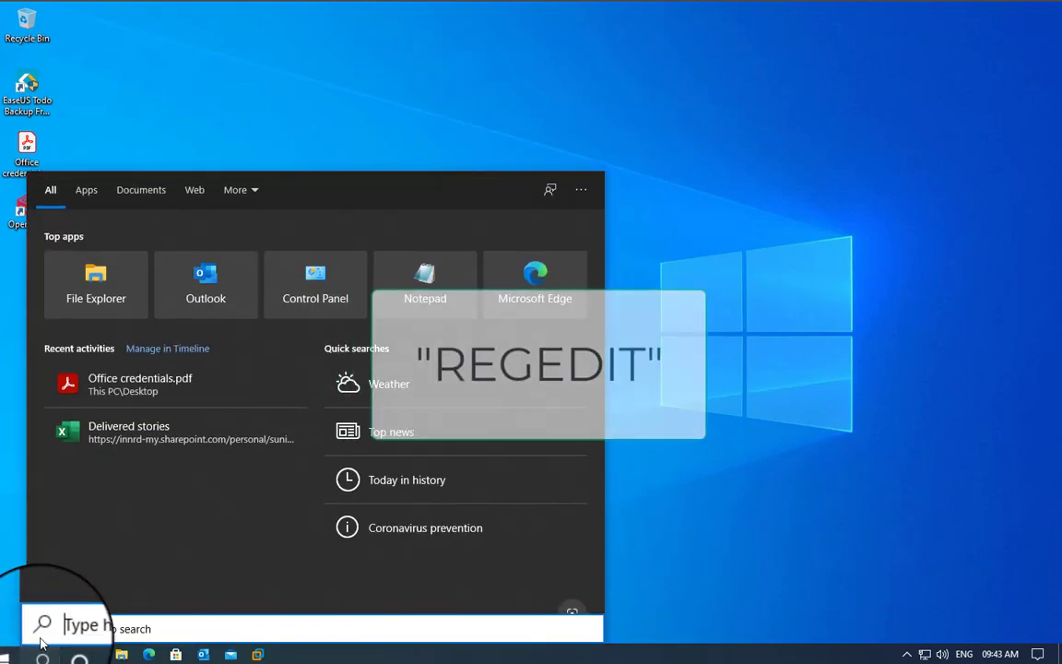
Step: Launch Registry Editor via 'REGED' search and expand HKEY_CURRENT_USER\...\Outlook\Addins
text(REGED)
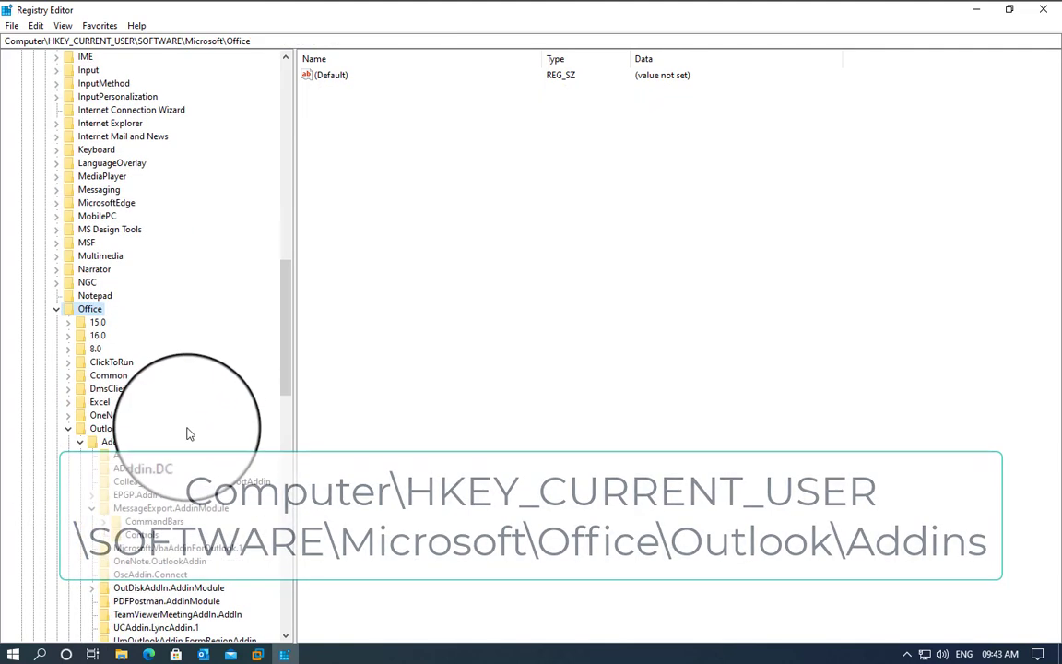
click(66, 428)
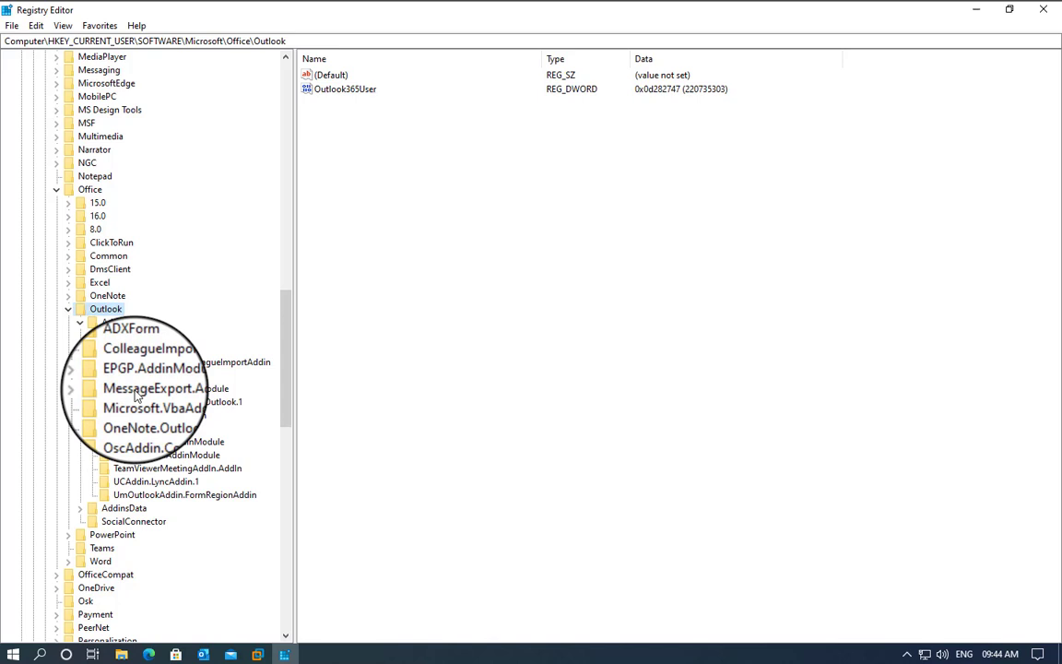
Step: Modify LoadBehavior under MessageExport.AddinModule to a non-zero value and confirm
click(165, 388)
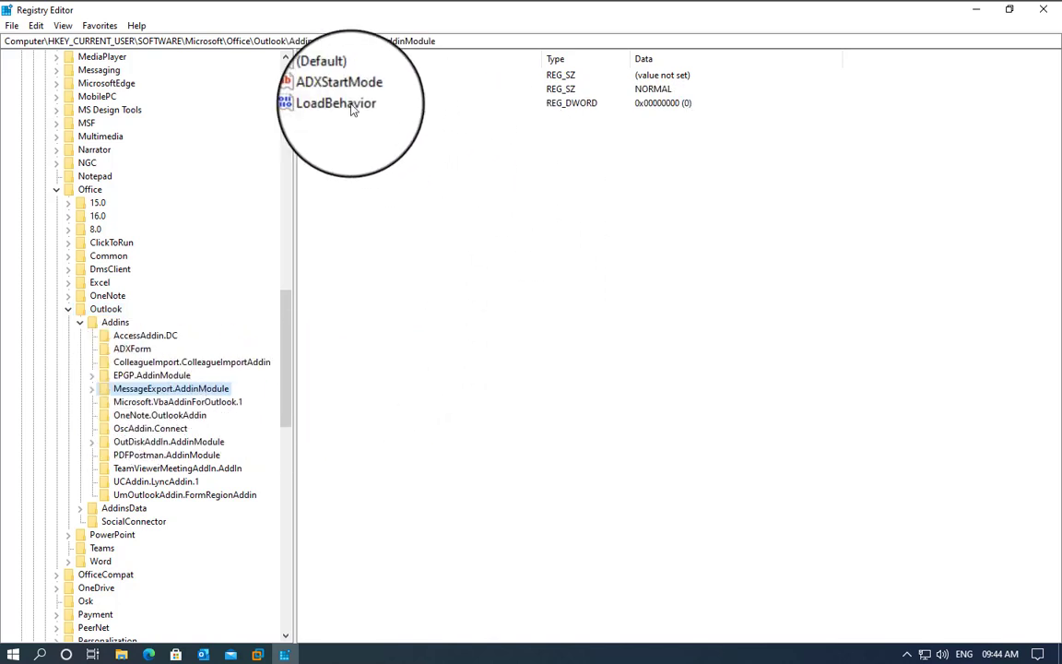
click(341, 103)
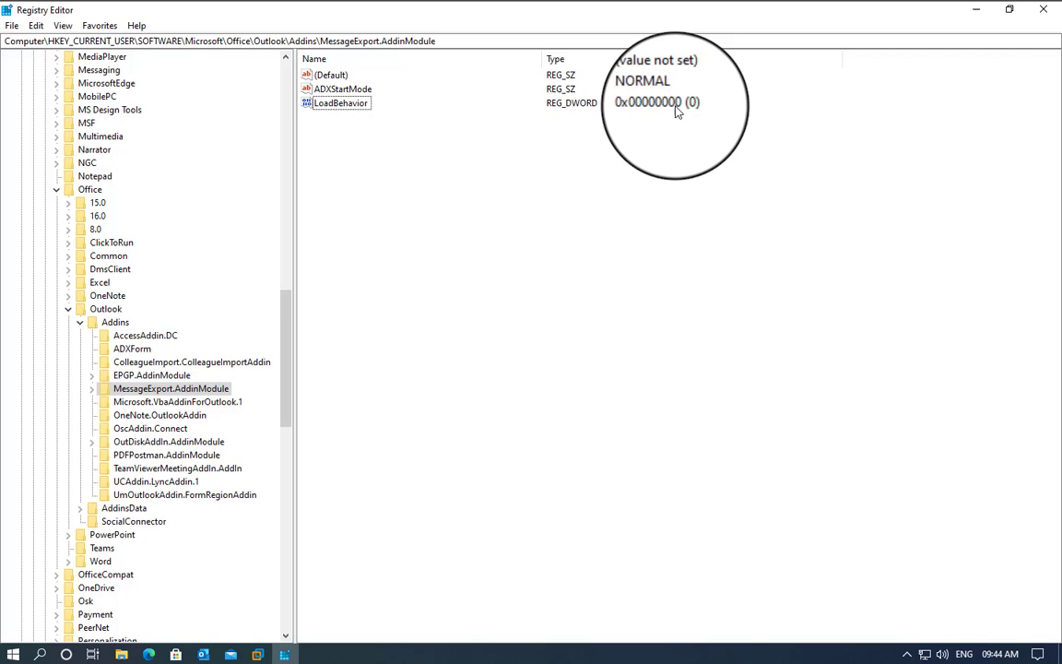
right_click(339, 103)
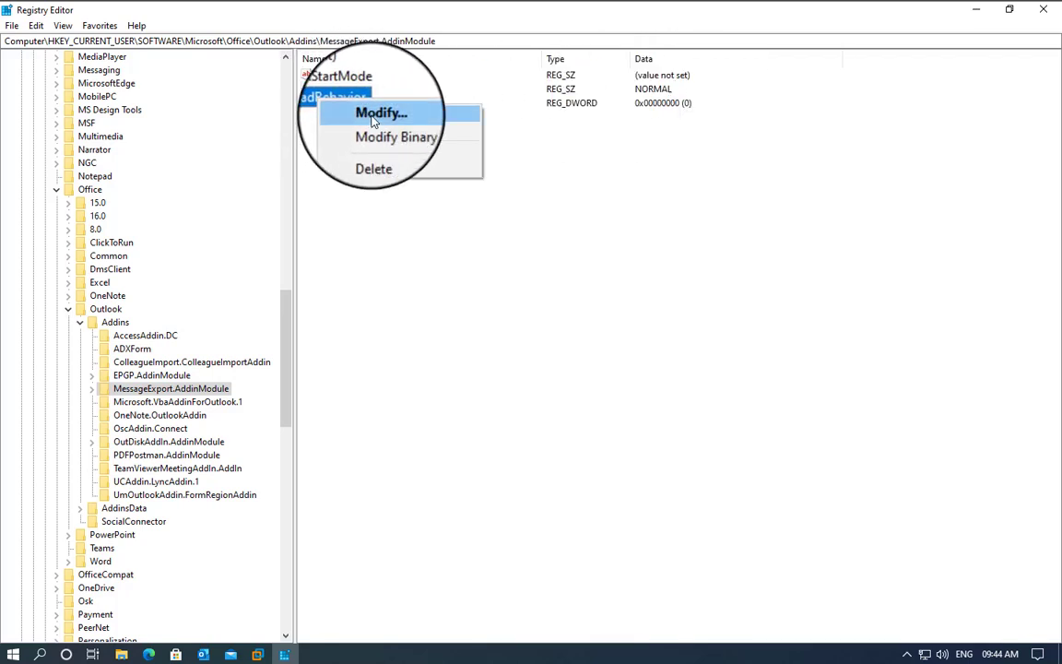
click(380, 113)
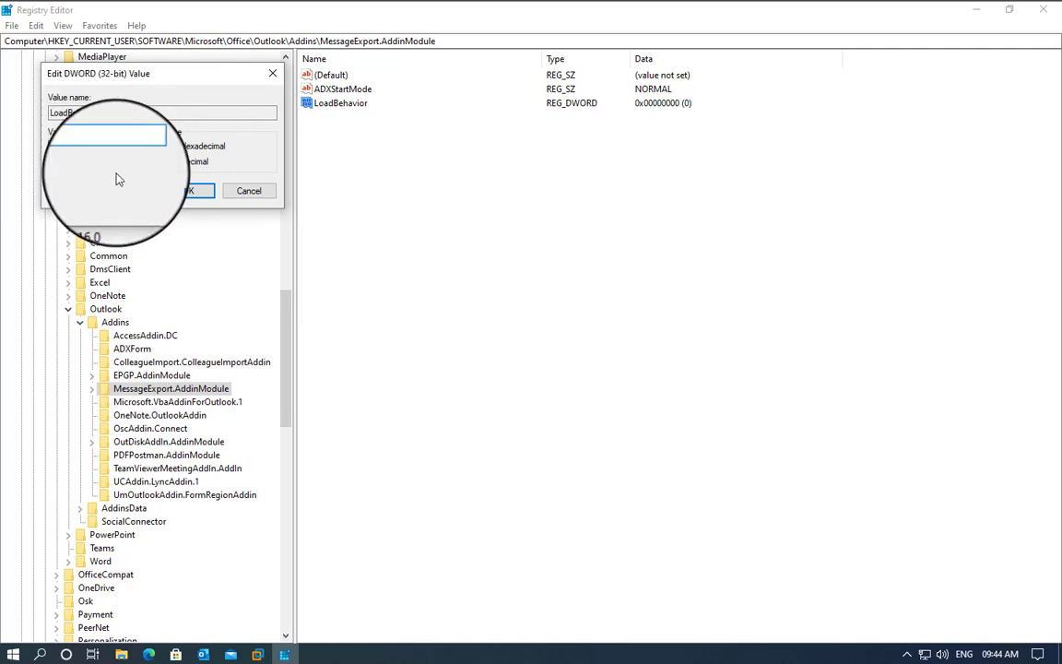
click(192, 190)
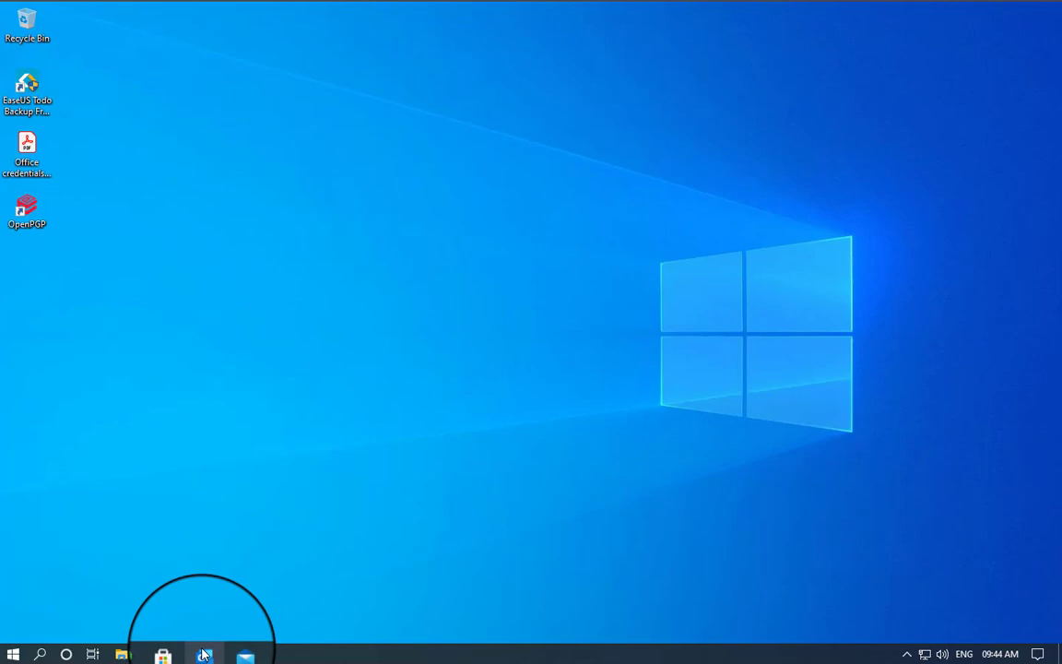
Step: Restart Outlook and return to the Add-ins page of Outlook Options
click(203, 657)
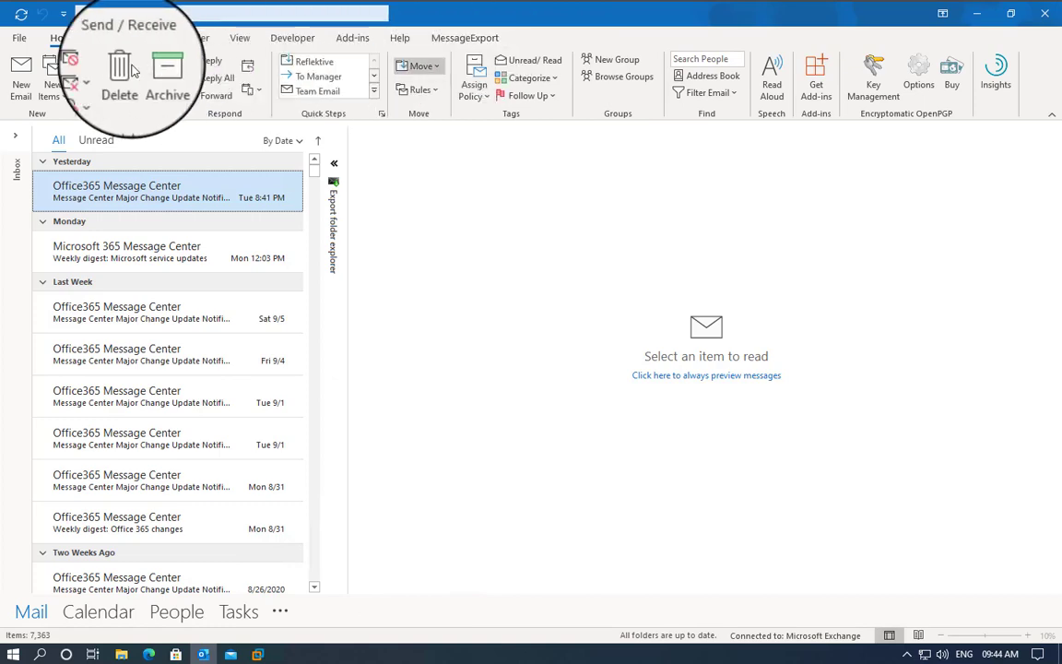
click(18, 37)
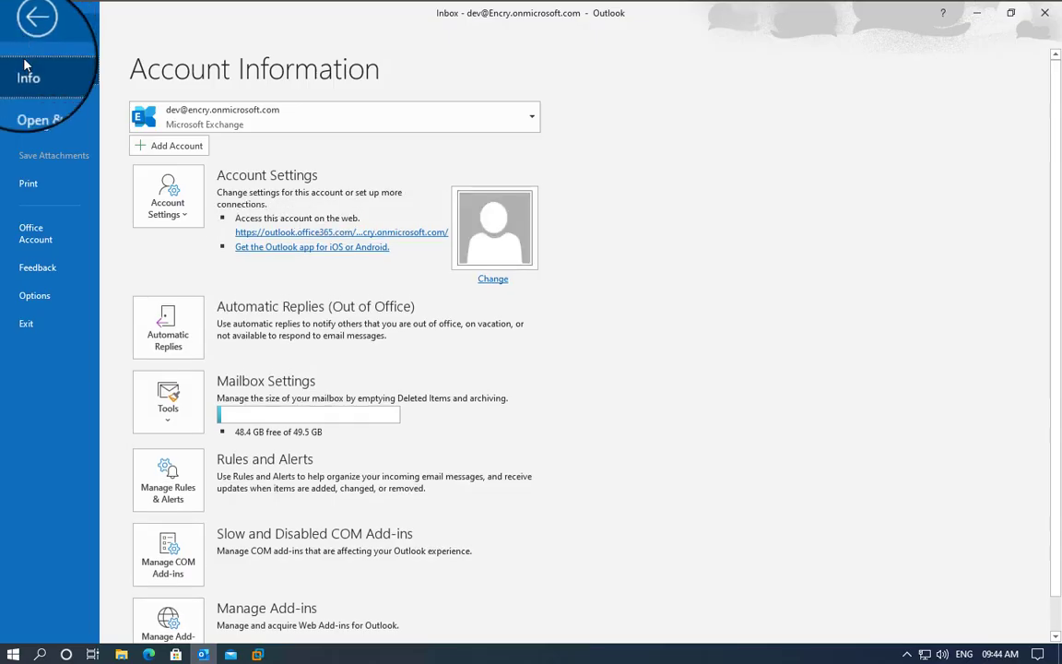
click(36, 18)
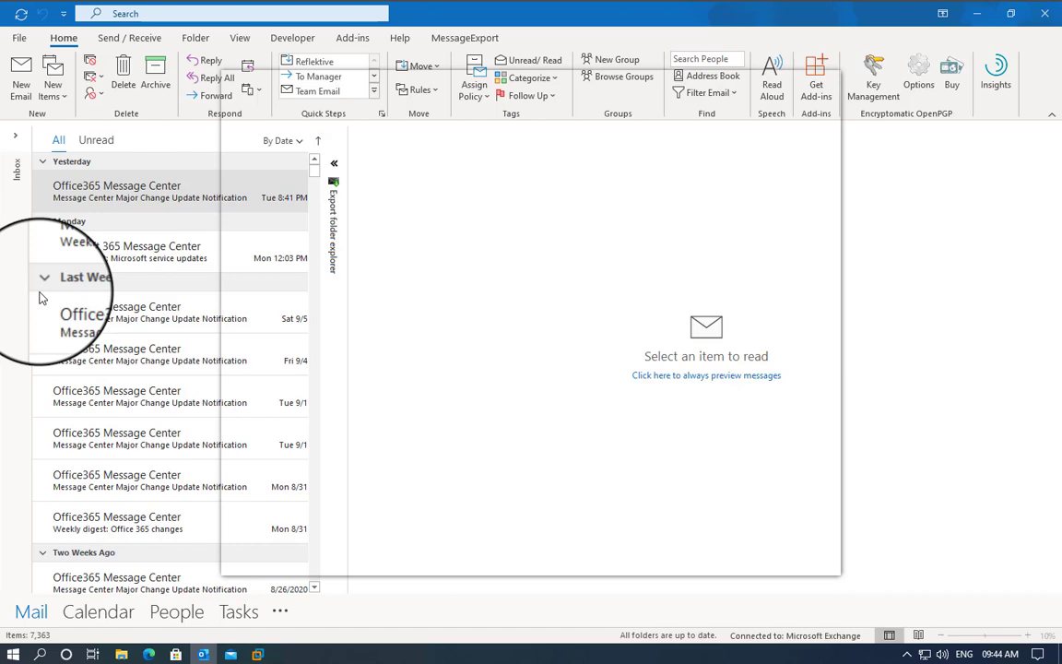
click(243, 348)
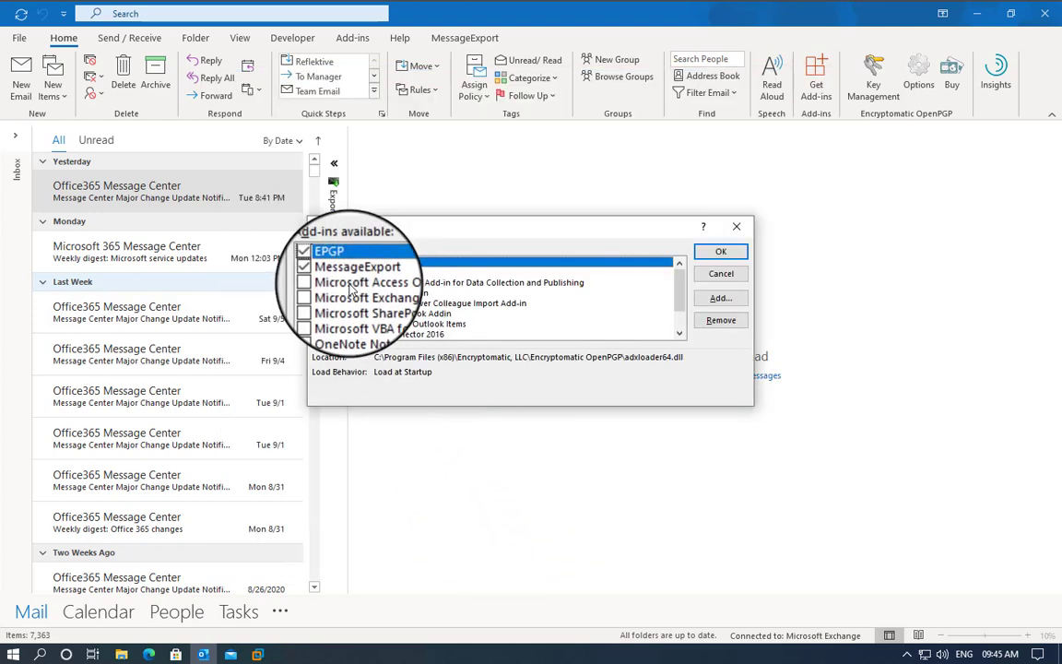
Step: Verify MessageExport shows Load at Startup in COM Add-ins, then dismiss the dialog
click(354, 273)
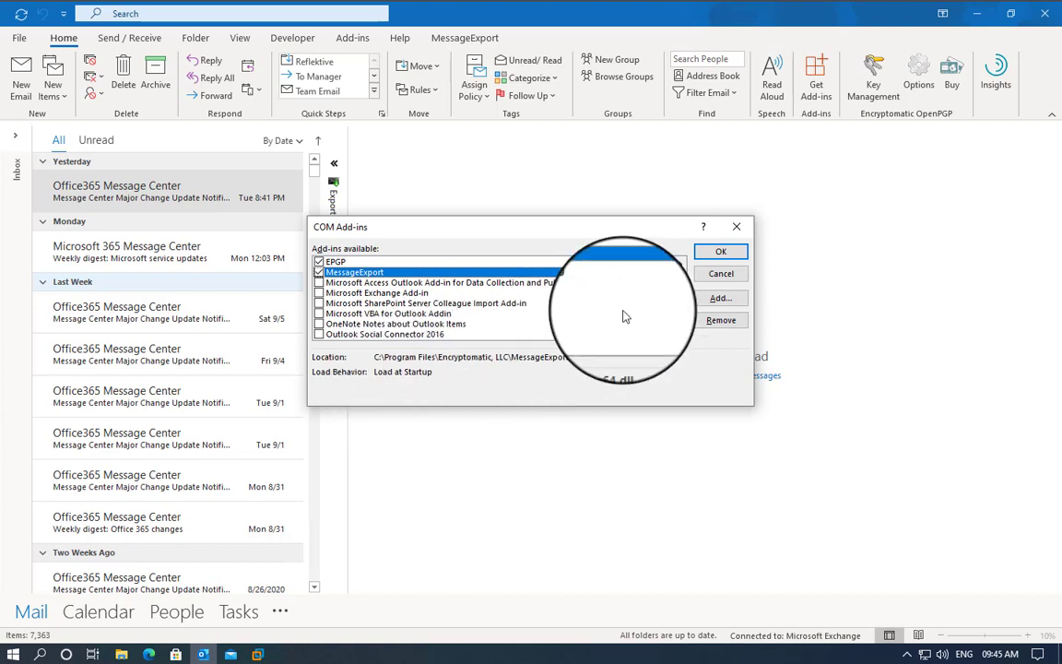
click(721, 251)
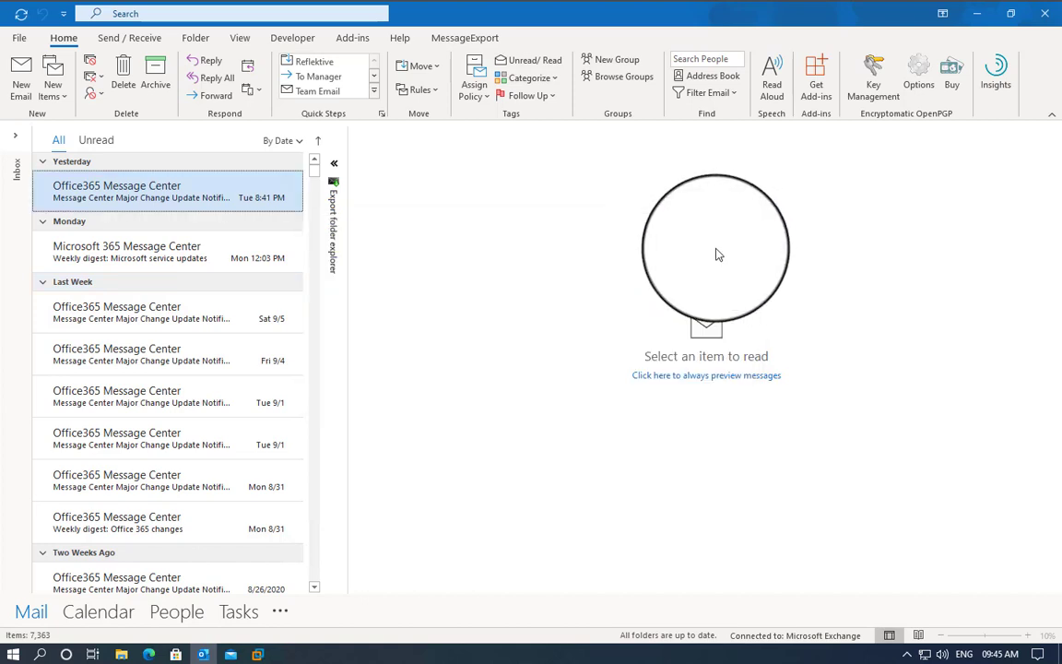
mouse_move(717, 255)
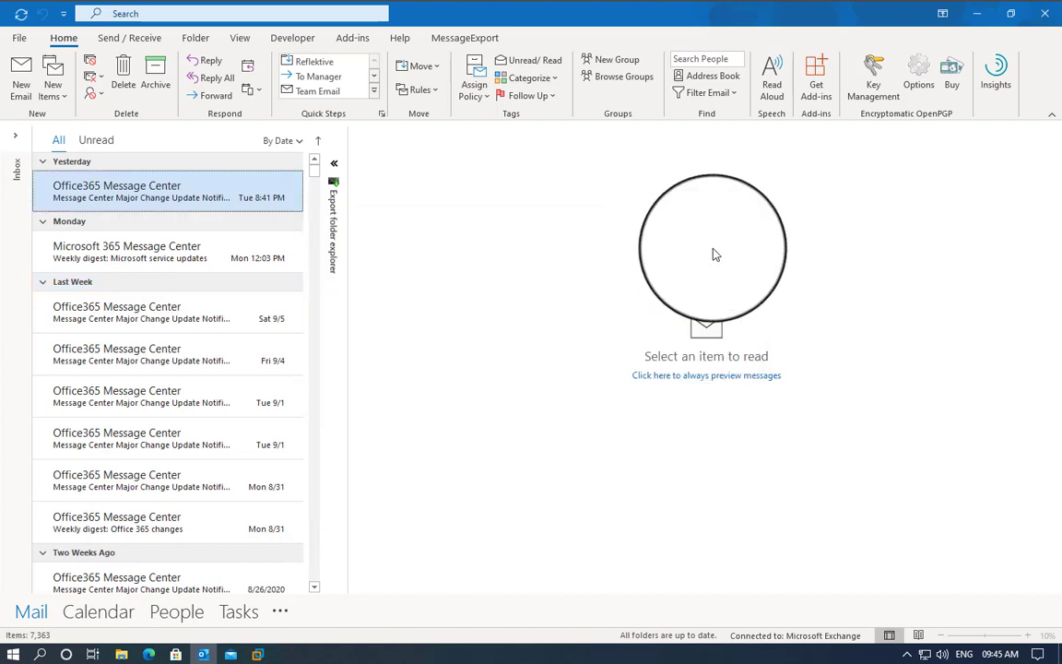